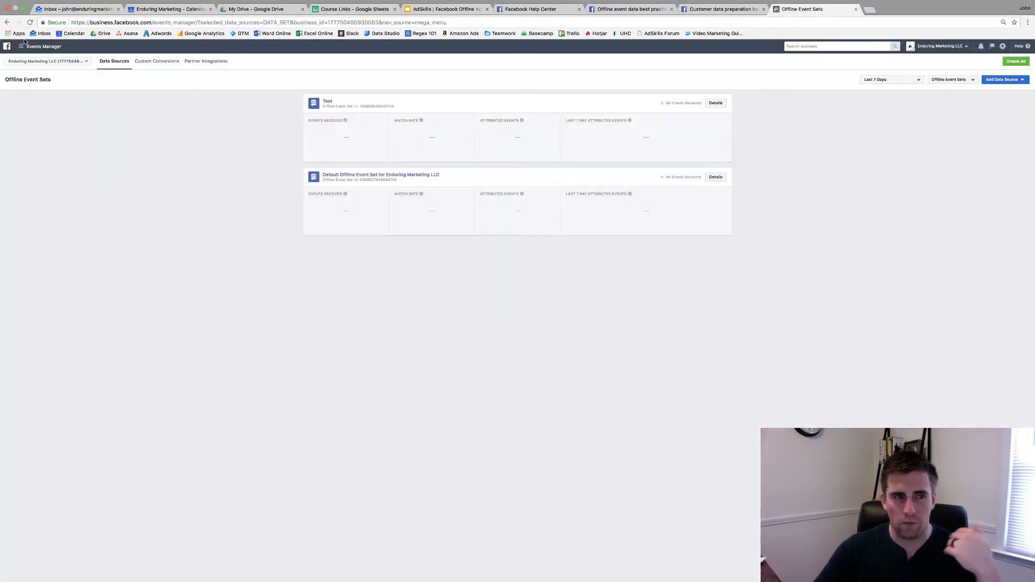
mouse_move(41, 46)
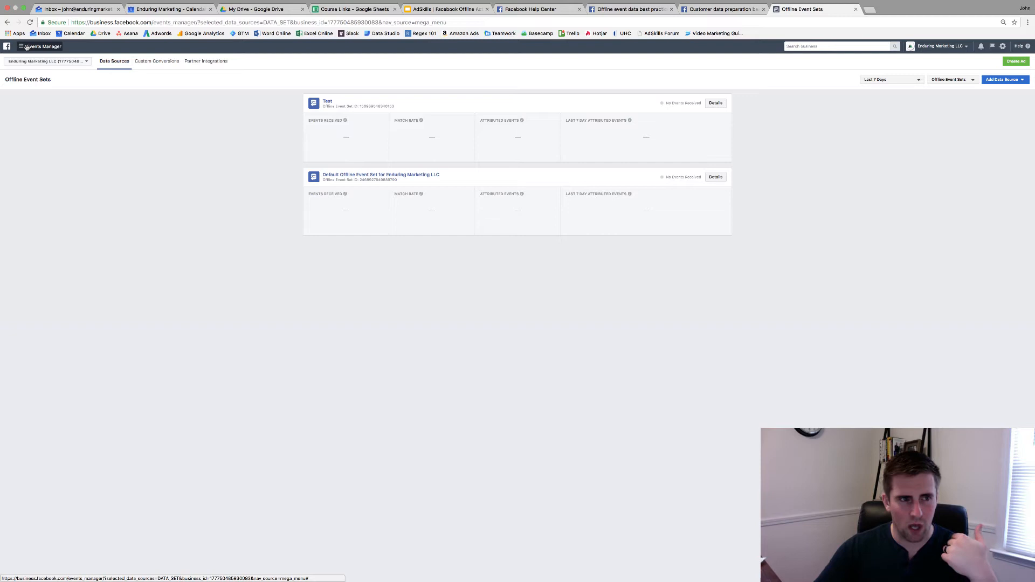
Step: Open the Audiences list under Assets from the Events Manager business tools menu
left_click(20, 46)
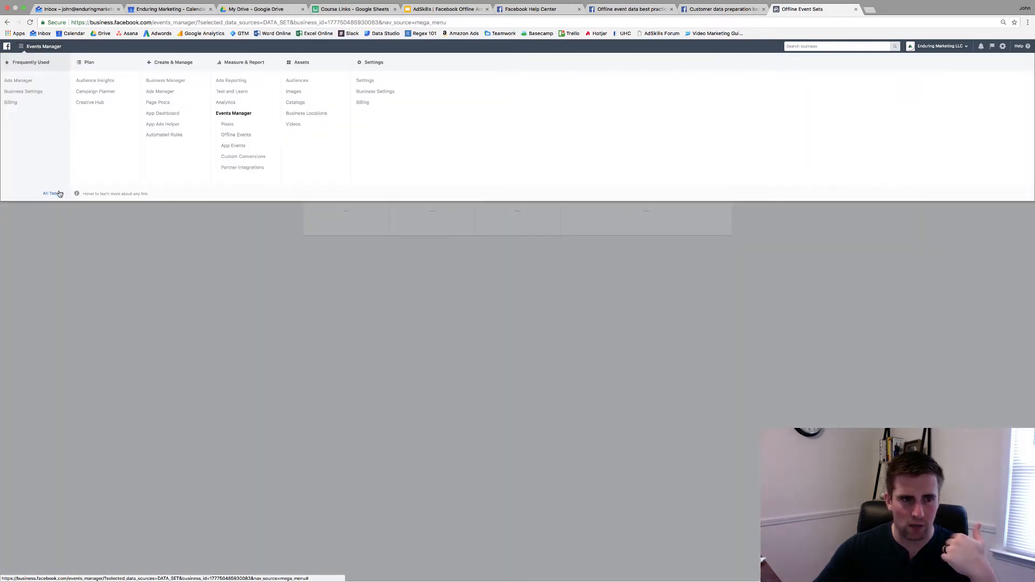
mouse_move(297, 80)
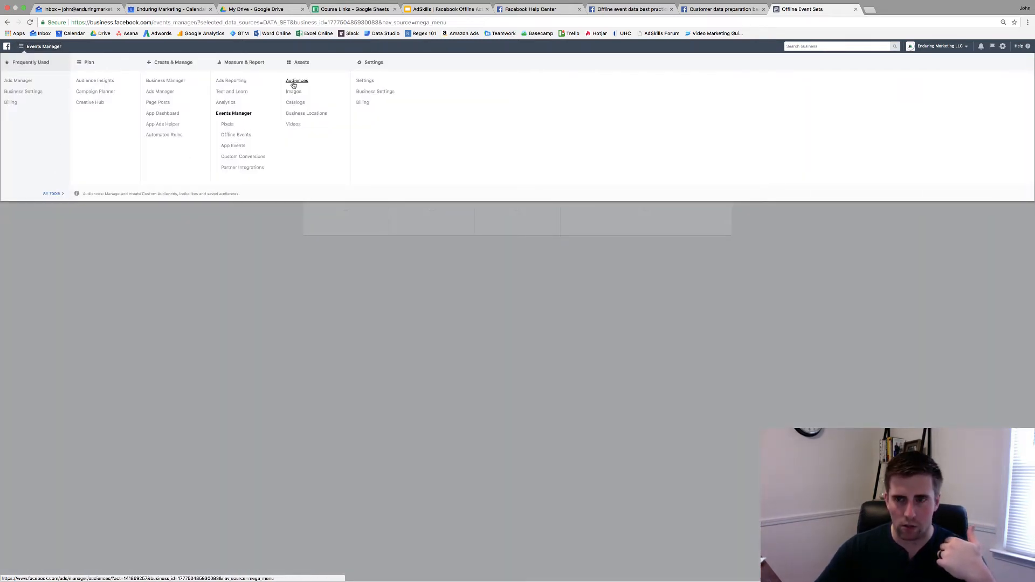
left_click(297, 79)
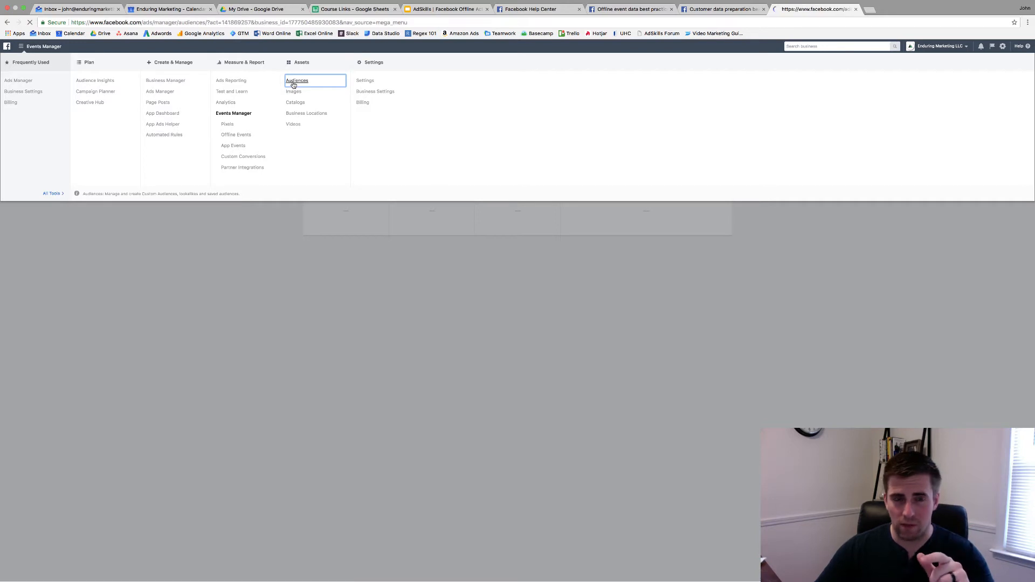
left_click(297, 79)
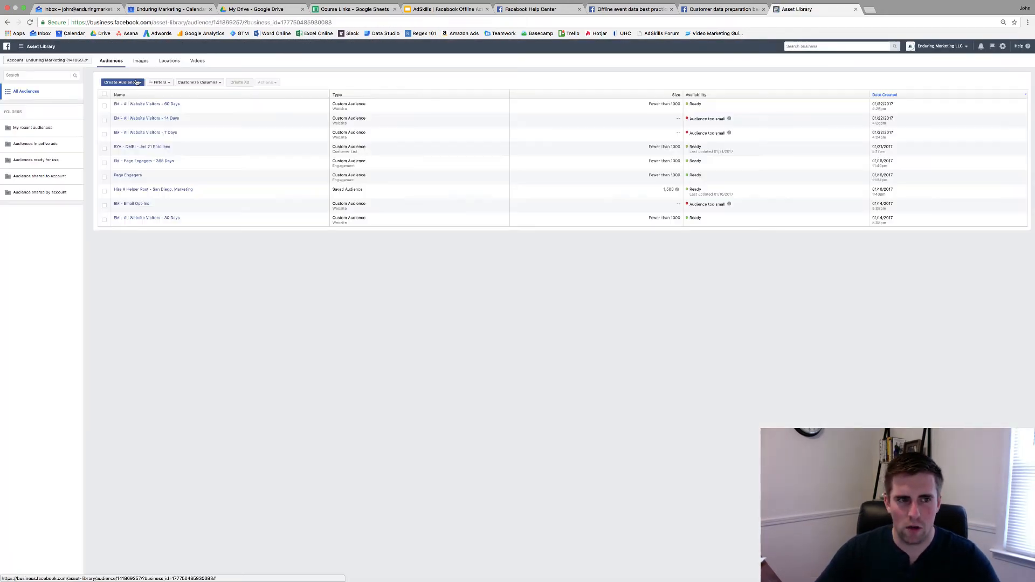
Step: Start a custom audience from offline activity, keeping the Test event set as source
left_click(122, 82)
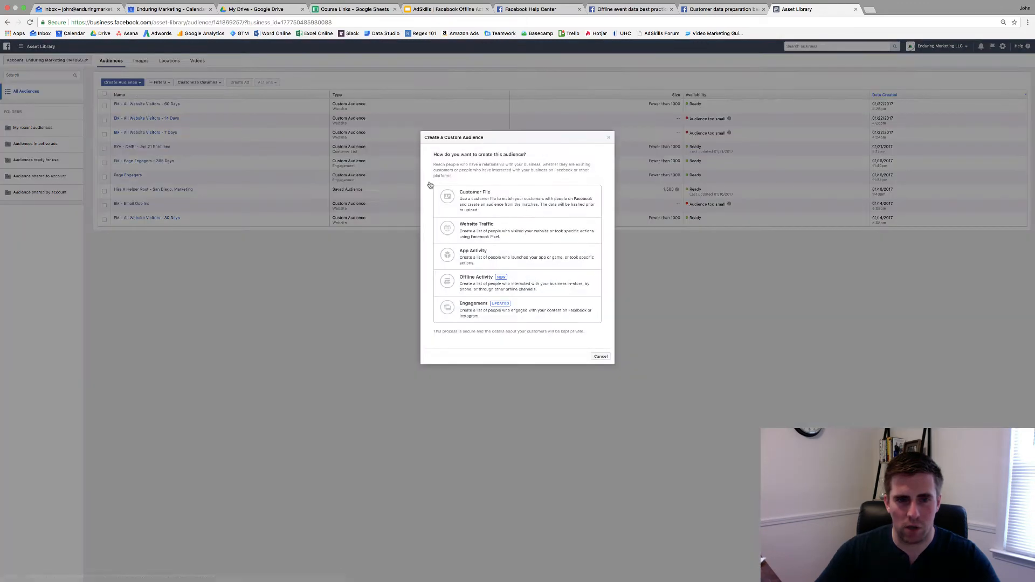
left_click(476, 277)
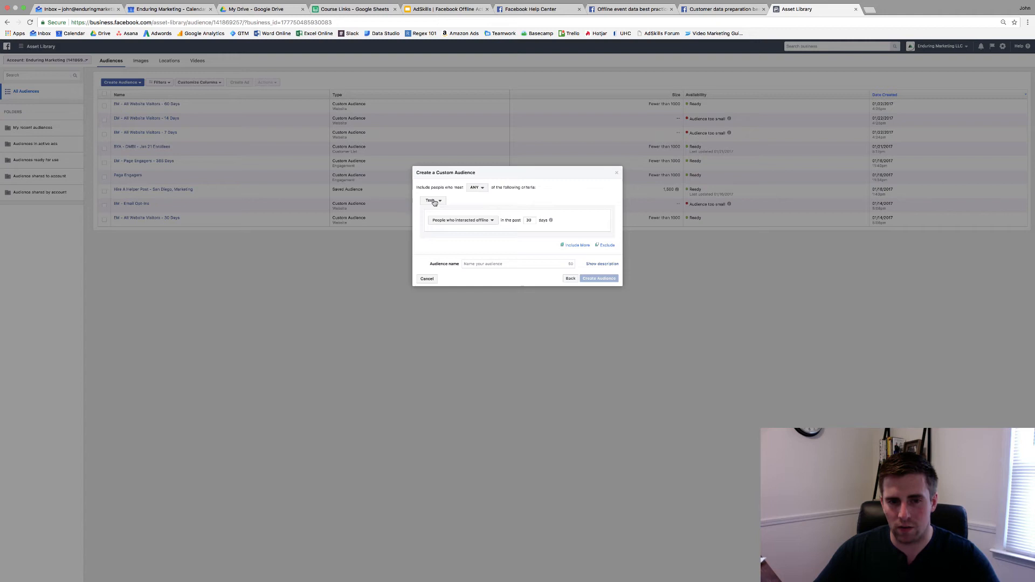
left_click(433, 201)
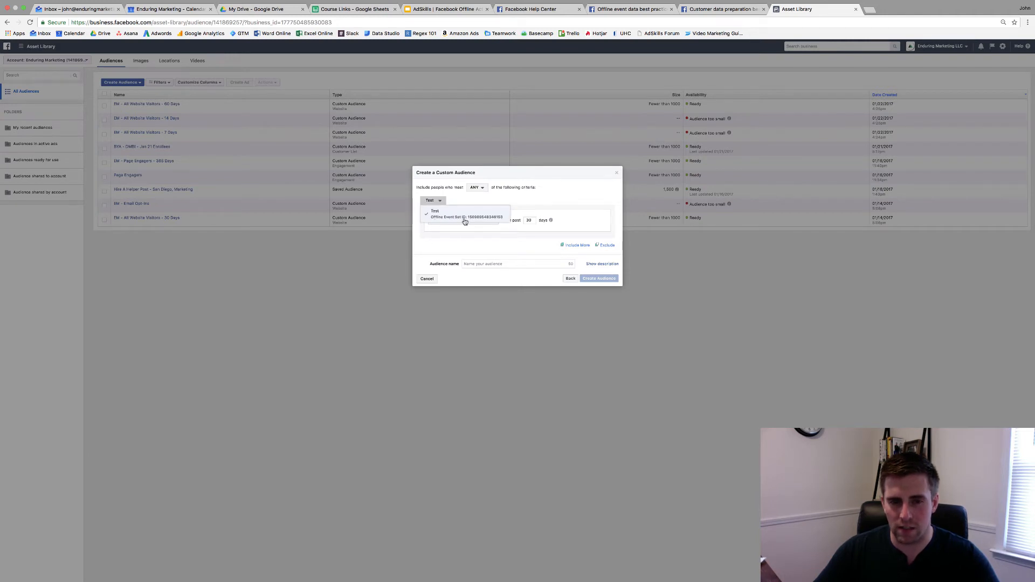
left_click(466, 217)
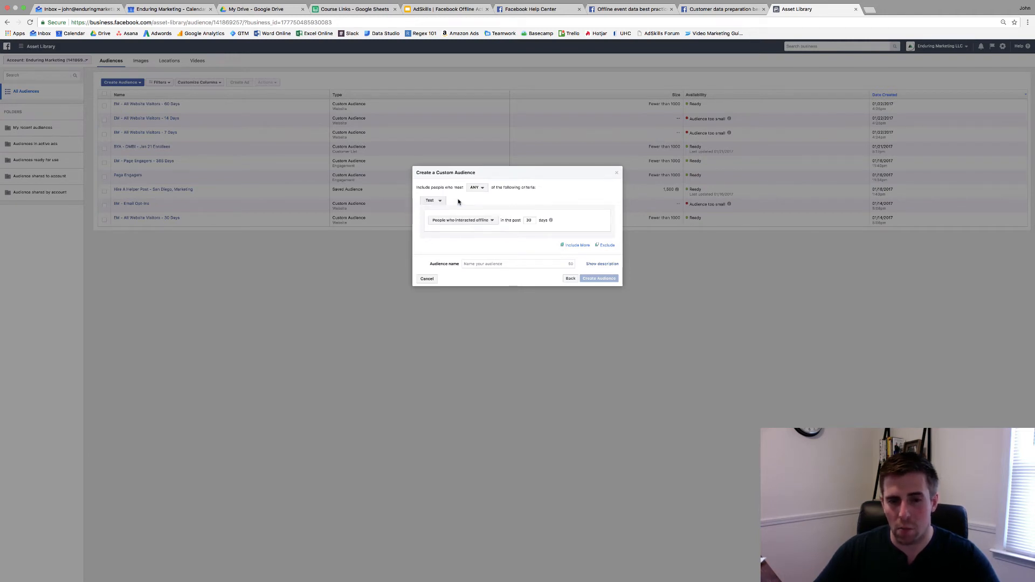
mouse_move(470, 224)
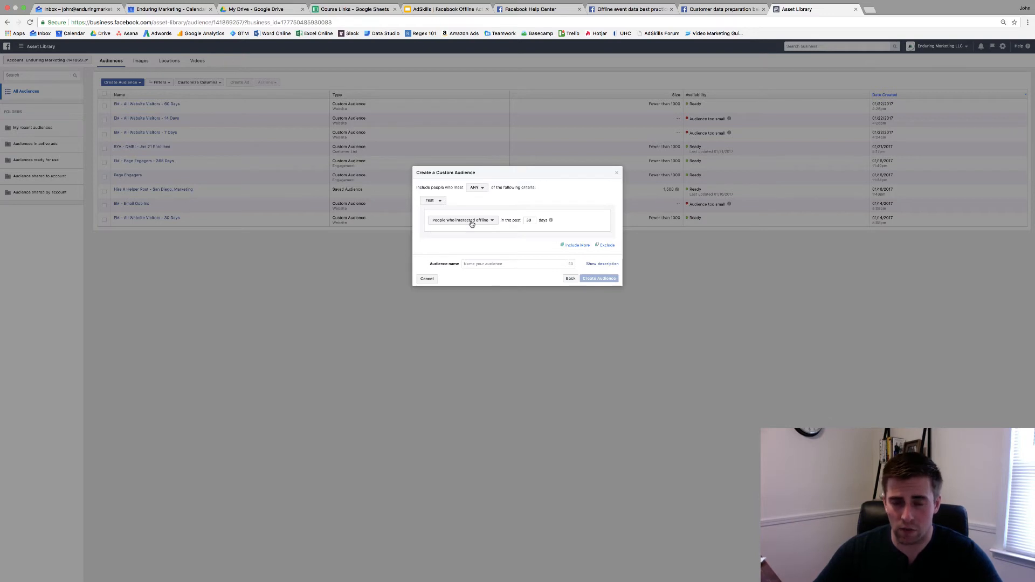
Step: Review the offline event types available under 'People who interacted offline'
left_click(463, 220)
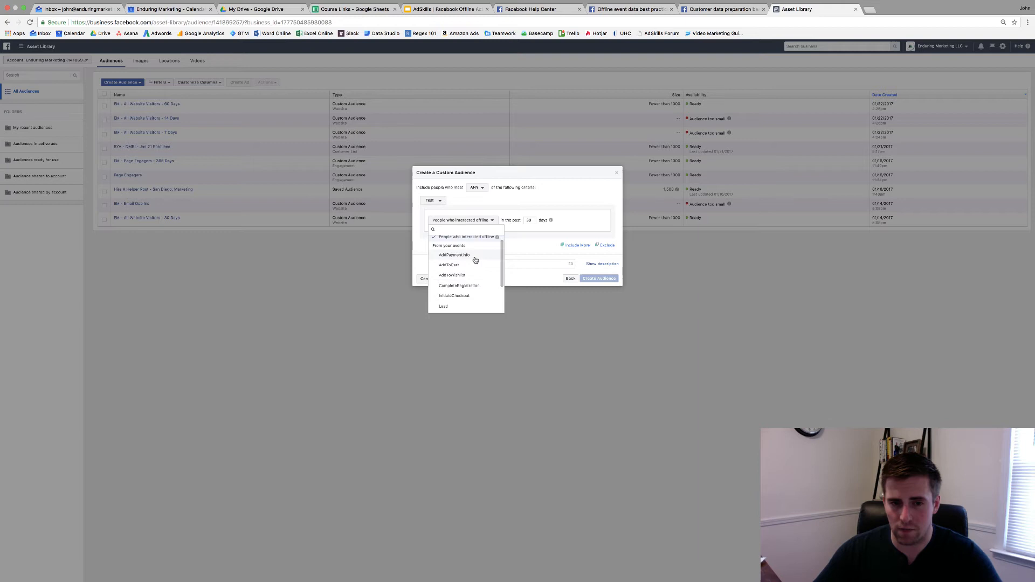
scroll("down", 3)
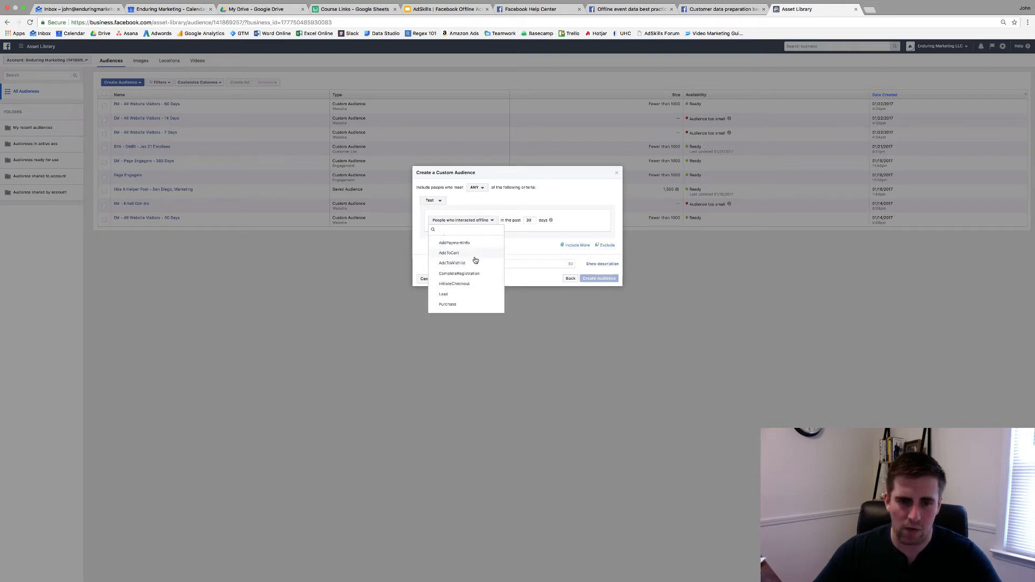
scroll("down", 3)
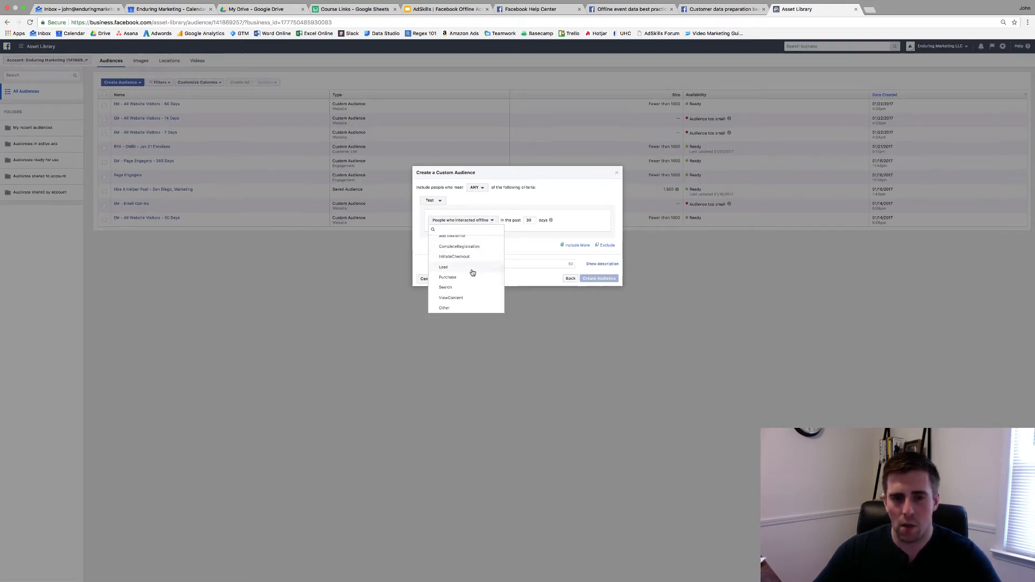
left_click(447, 277)
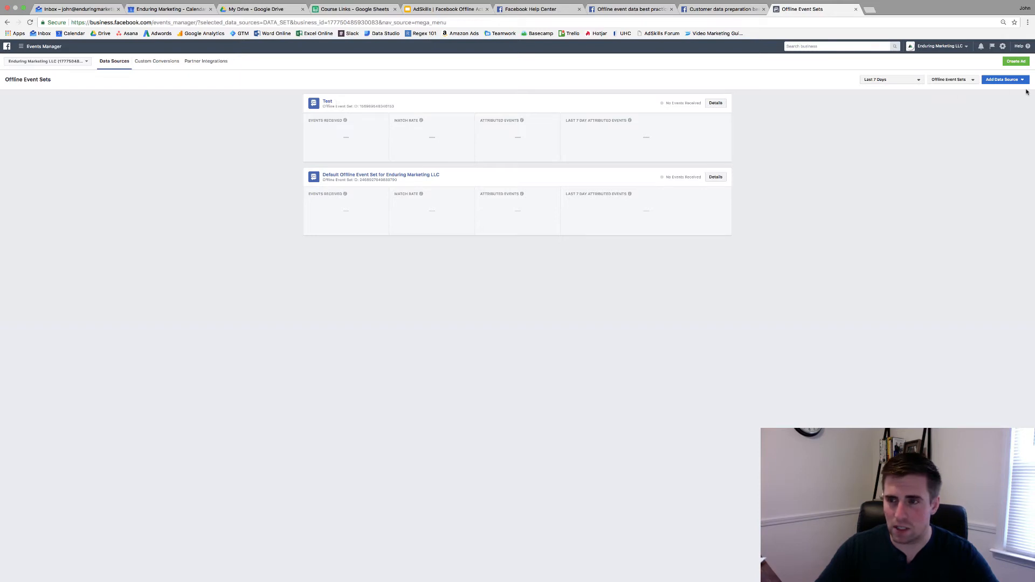
Step: Create the 'AdSkills Example' offline event set with automatic ad account assignment
left_click(1003, 80)
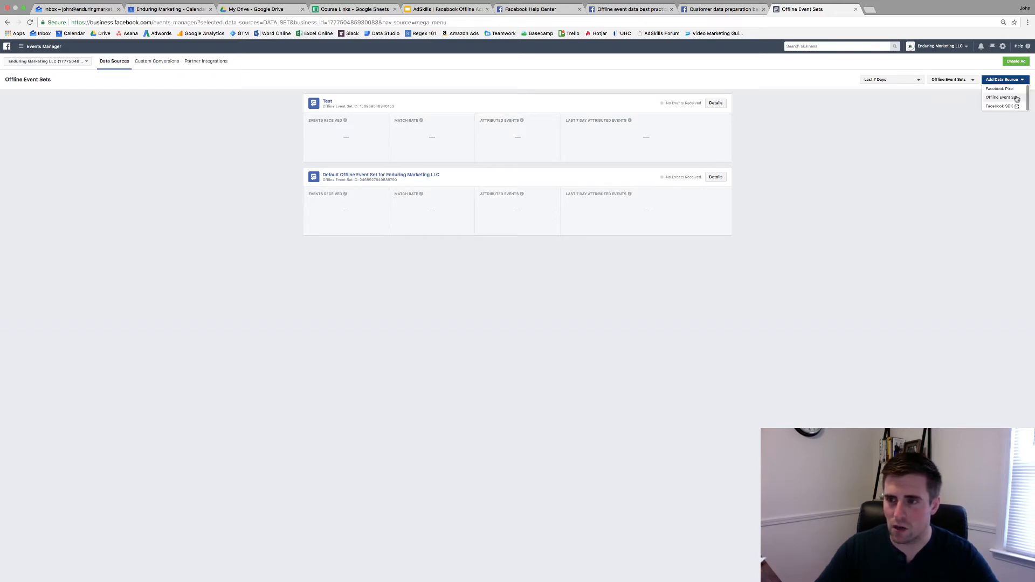
left_click(1003, 97)
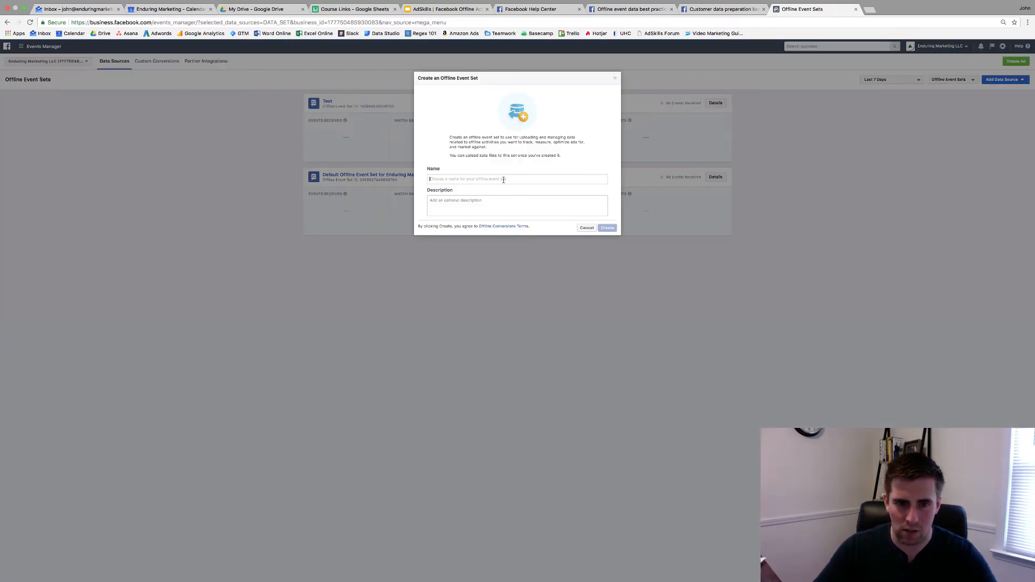
type("AdSkills Example")
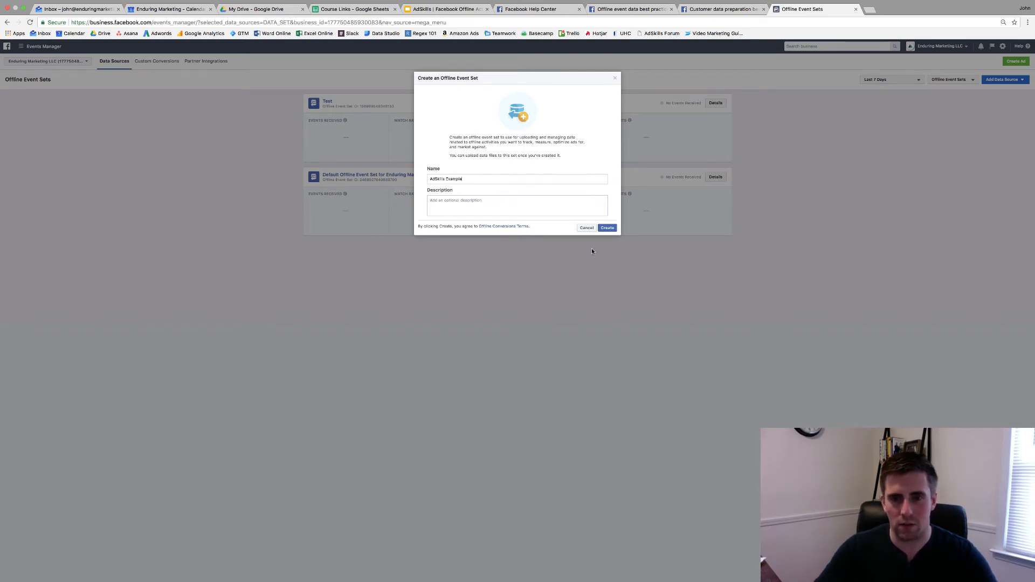
left_click(606, 227)
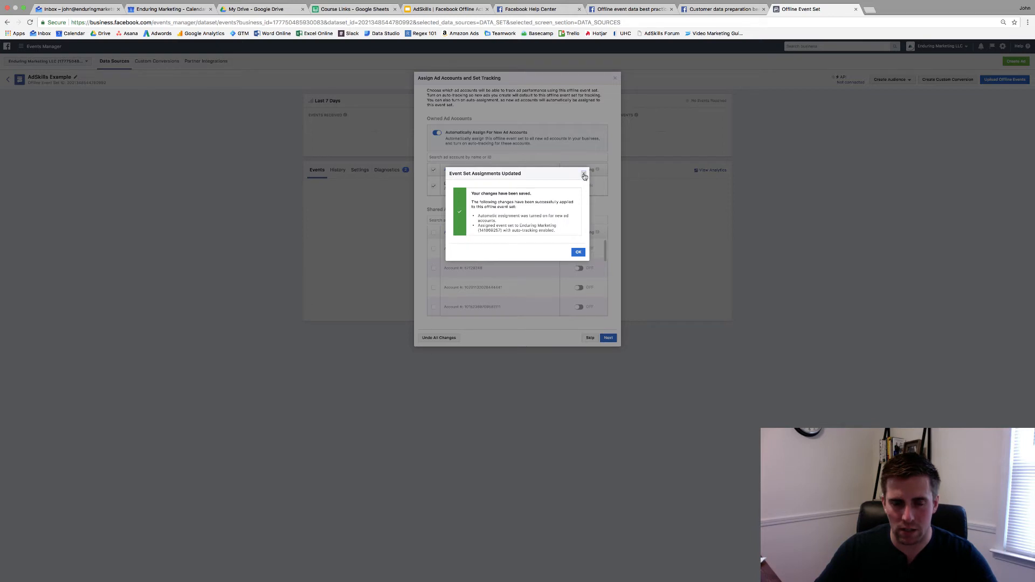
left_click(578, 252)
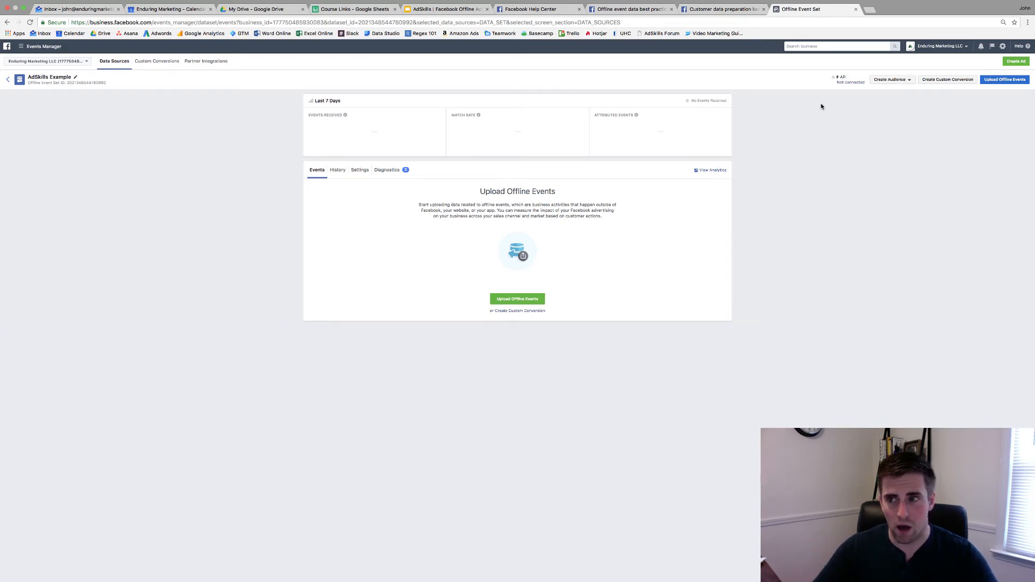
Step: Open Upload Offline Events for AdSkills Example, then switch to the customer data preparation article
left_click(114, 61)
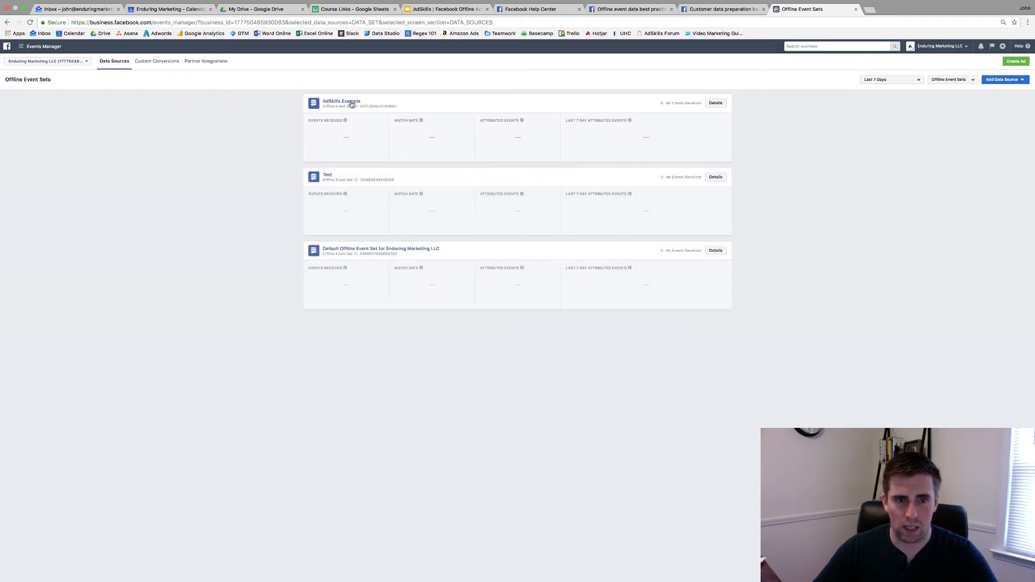
left_click(341, 101)
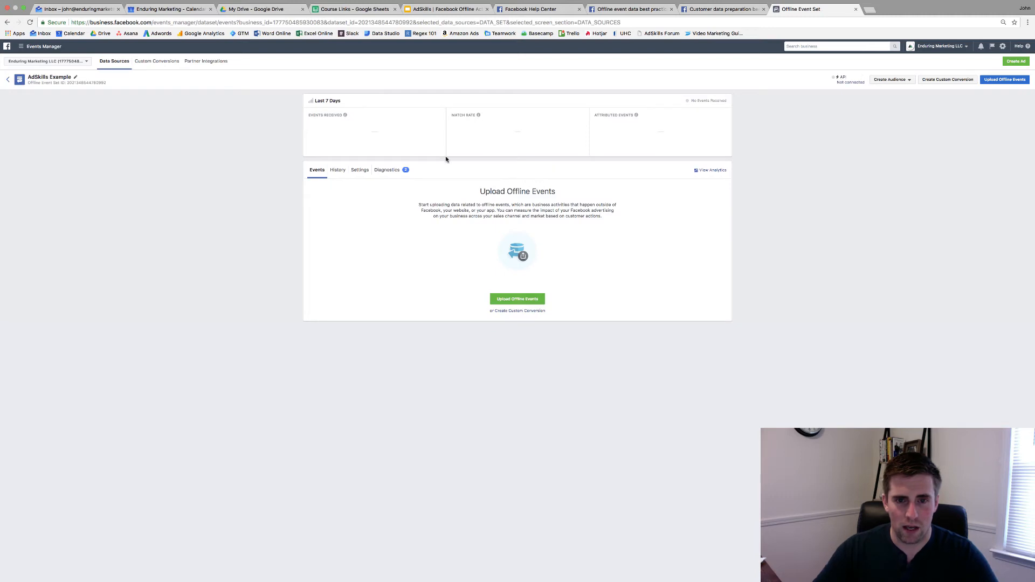
left_click(517, 298)
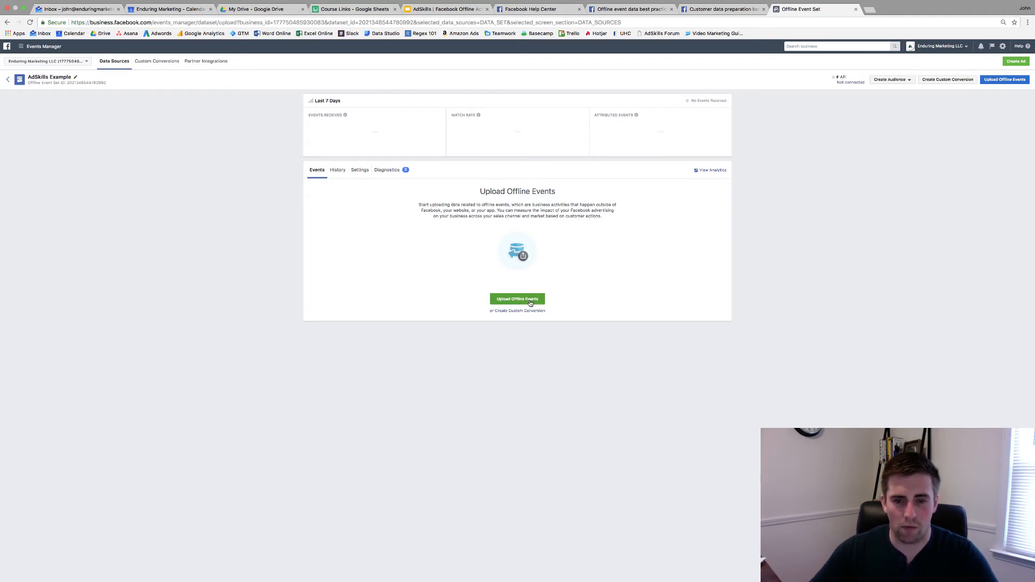
left_click(517, 298)
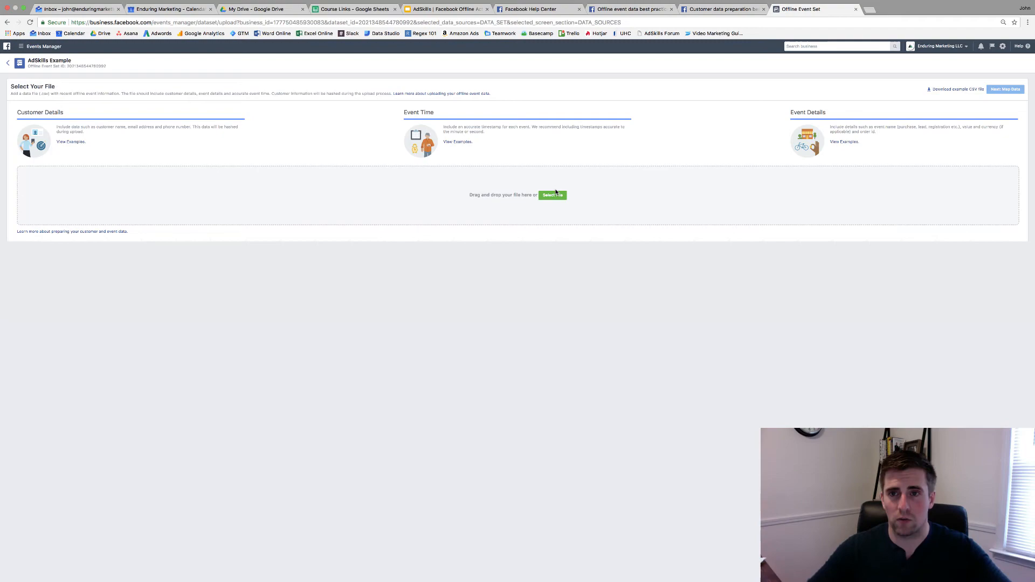
left_click(720, 8)
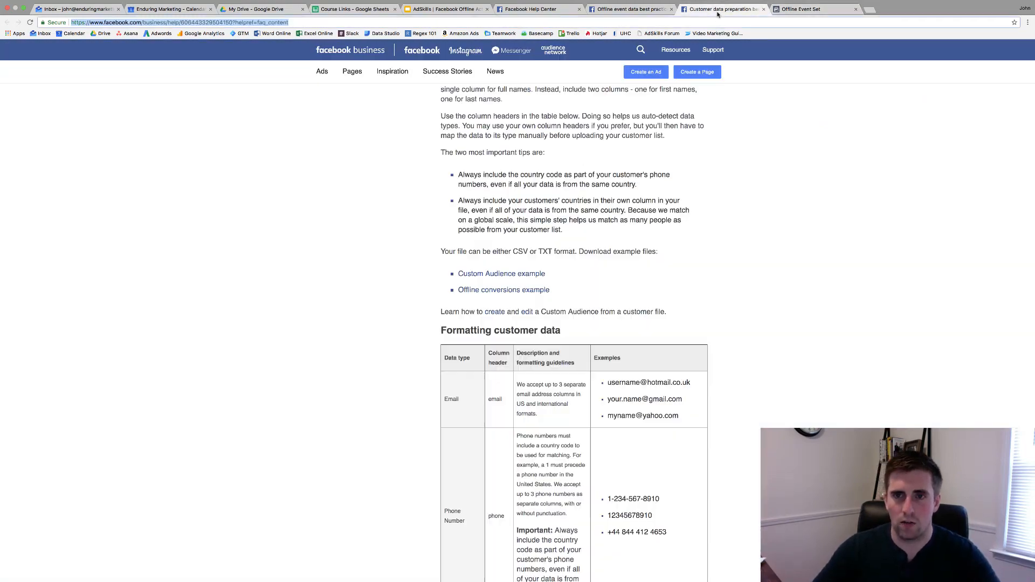
Step: Scroll the customer data preparation article down to the Formatting event data table
left_click(165, 21)
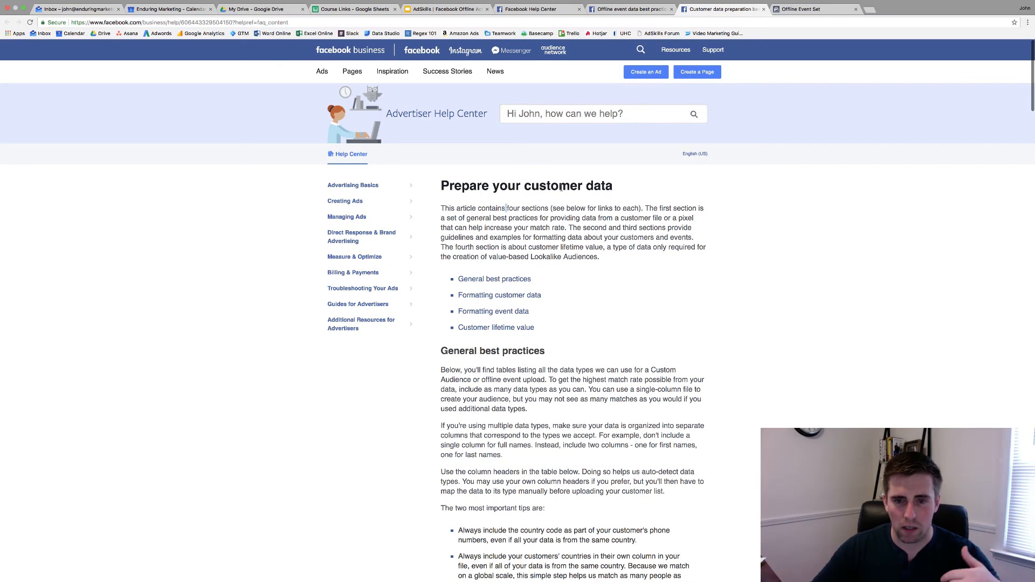
scroll("down", 3)
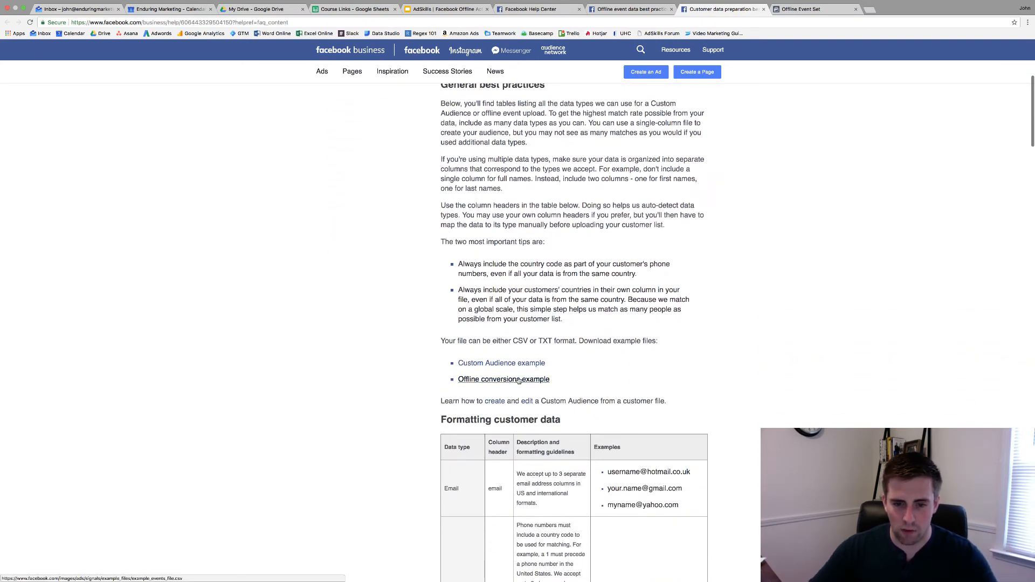
scroll("down", 3)
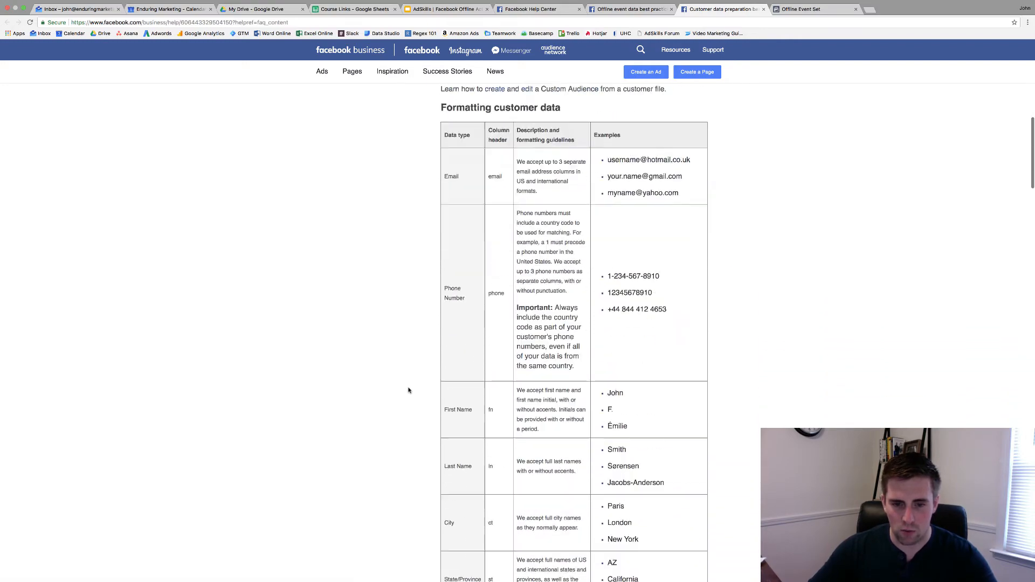
scroll("down", 3)
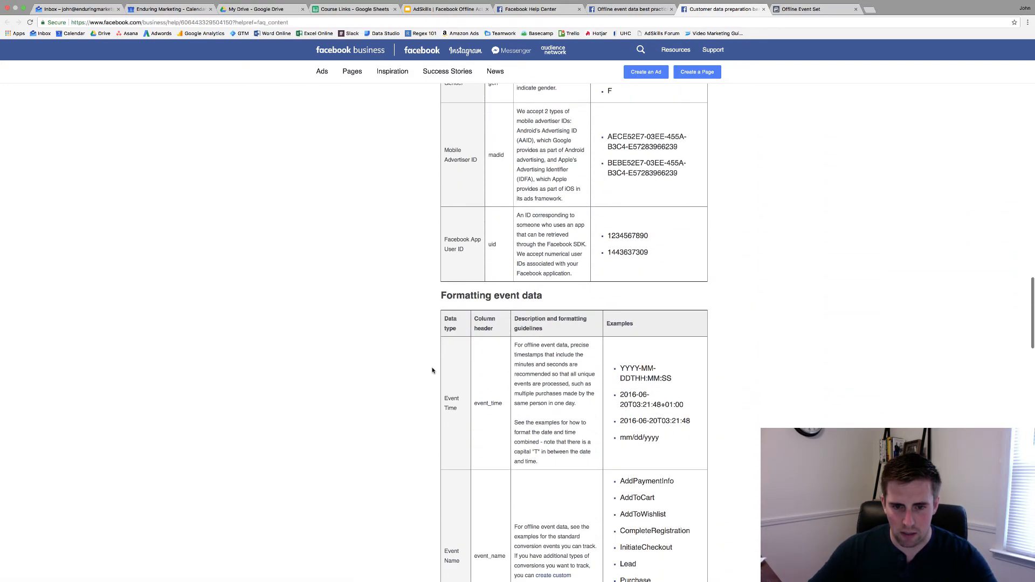
scroll("down", 3)
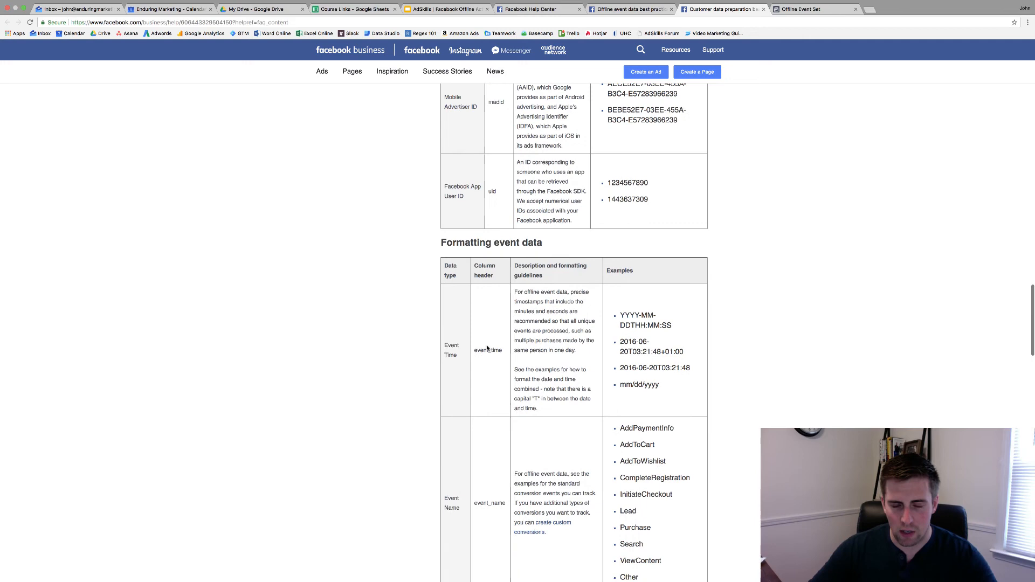
scroll("down", 3)
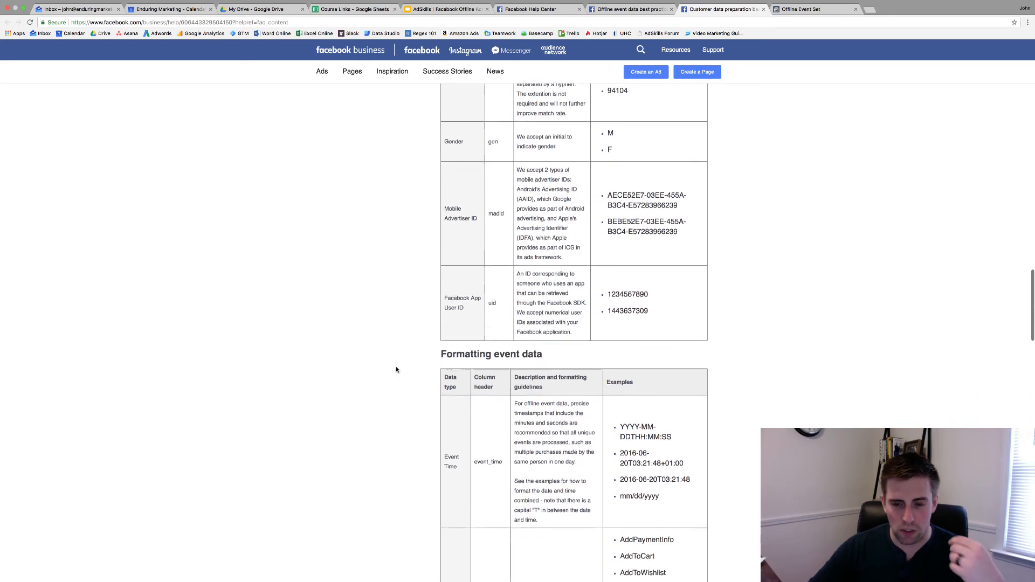
scroll("down", 3)
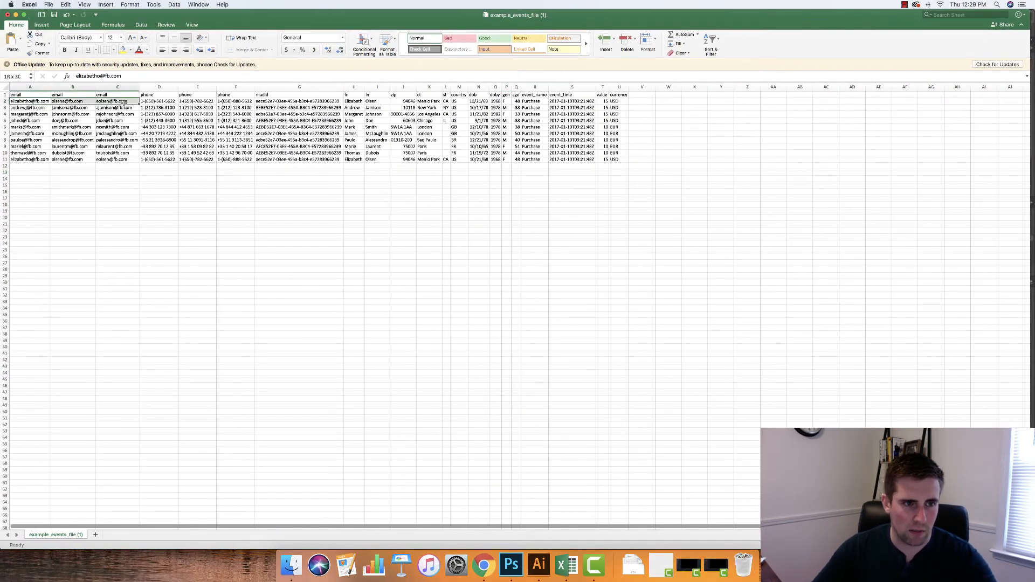
Step: Inspect the example file's email, city, event_name and currency (USD) columns in Excel
left_click(31, 100)
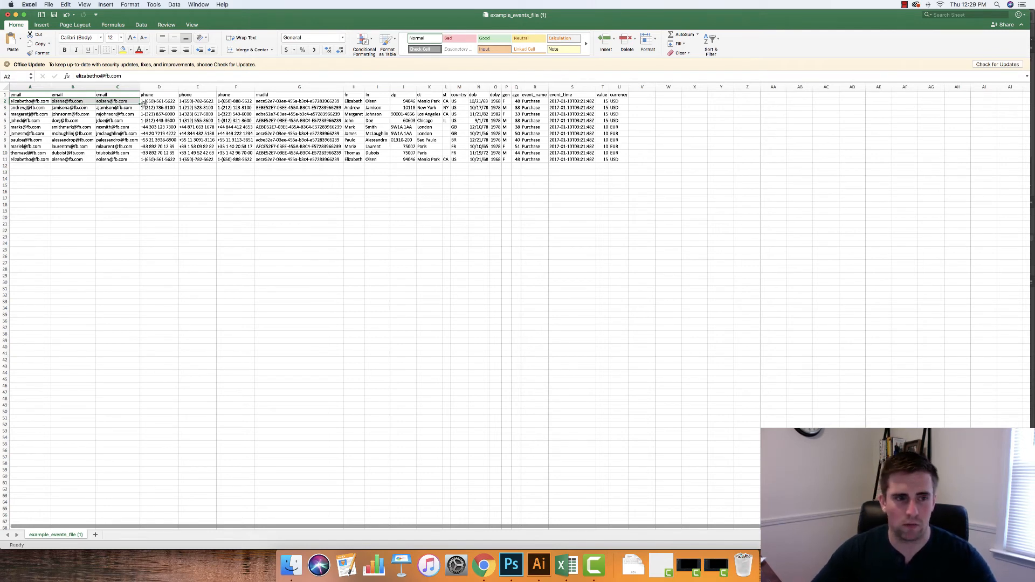
left_click(299, 101)
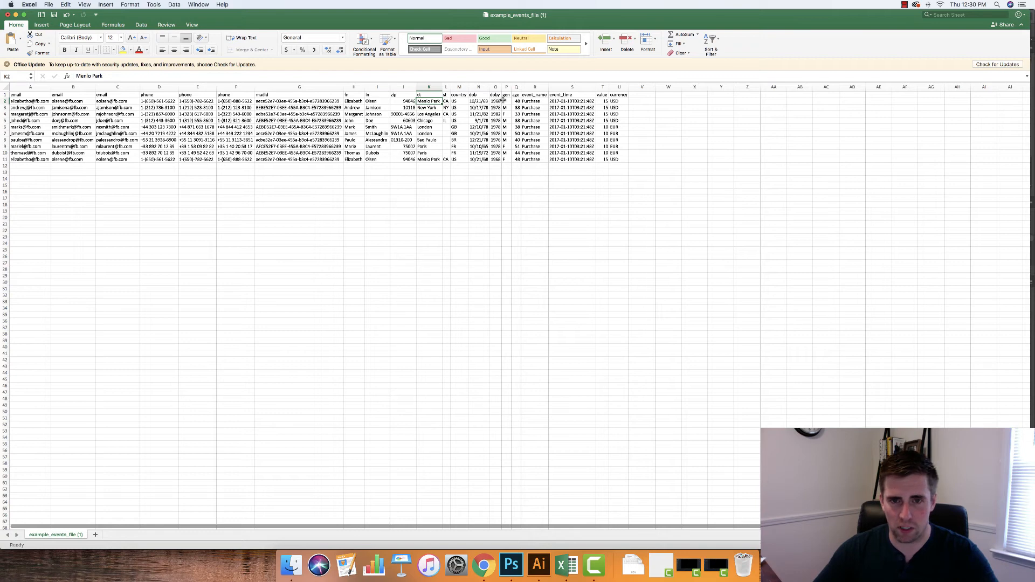
left_click(535, 94)
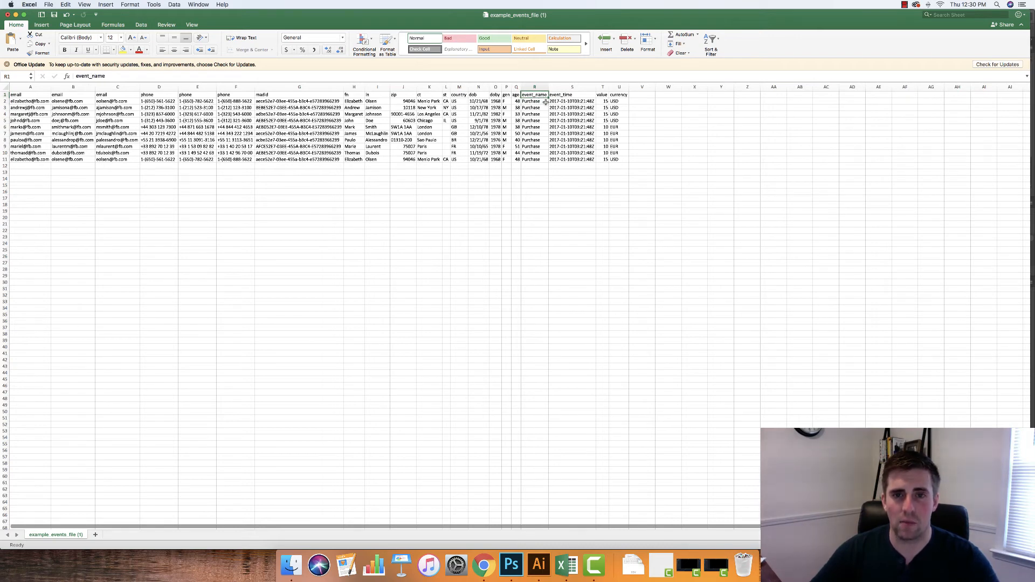
left_click(573, 114)
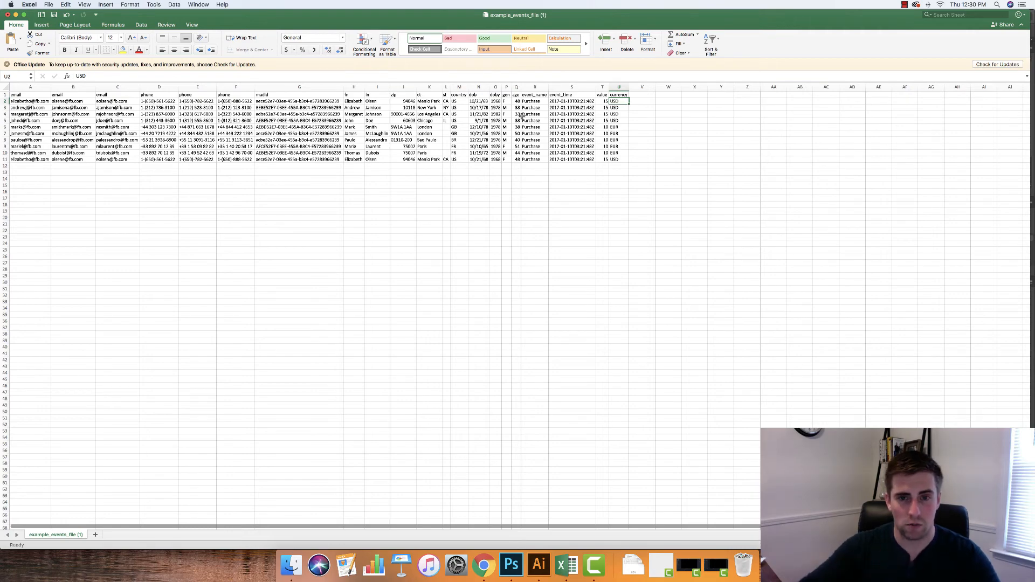
left_click_drag(535, 101, 619, 159)
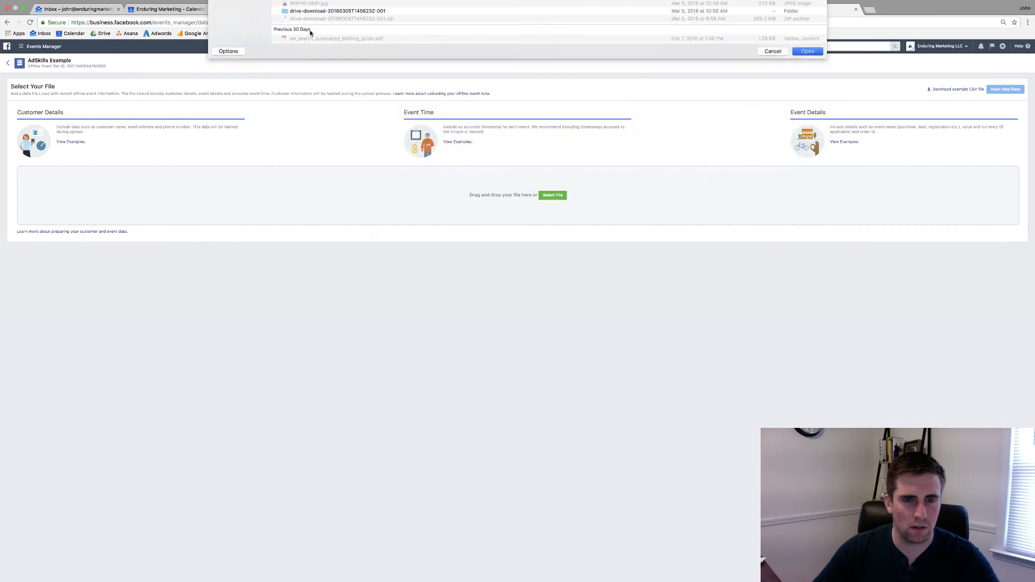
Step: Upload example_events_file (1).csv, map its columns, and reach the sample upload review
left_click(807, 51)
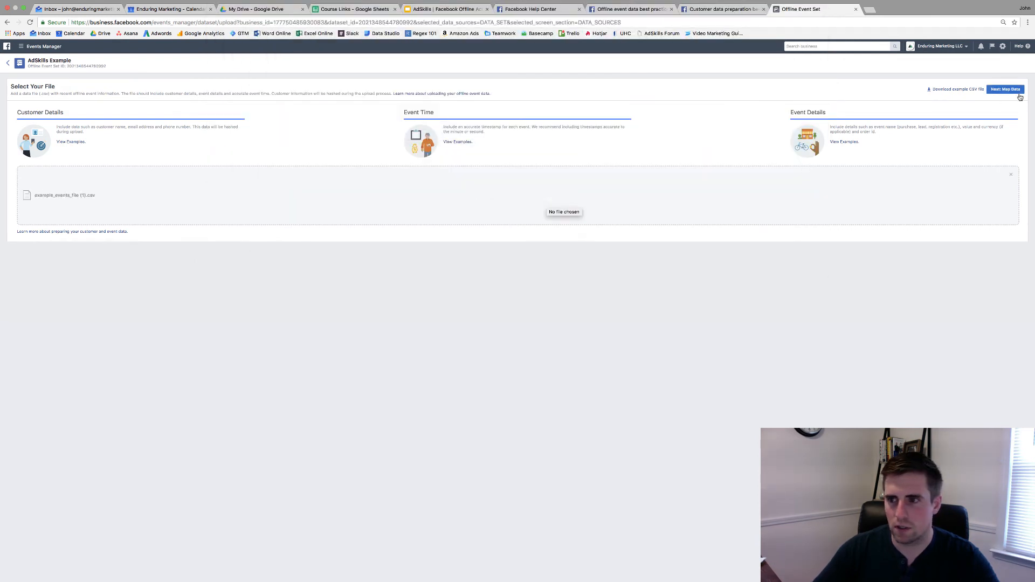
left_click(1004, 89)
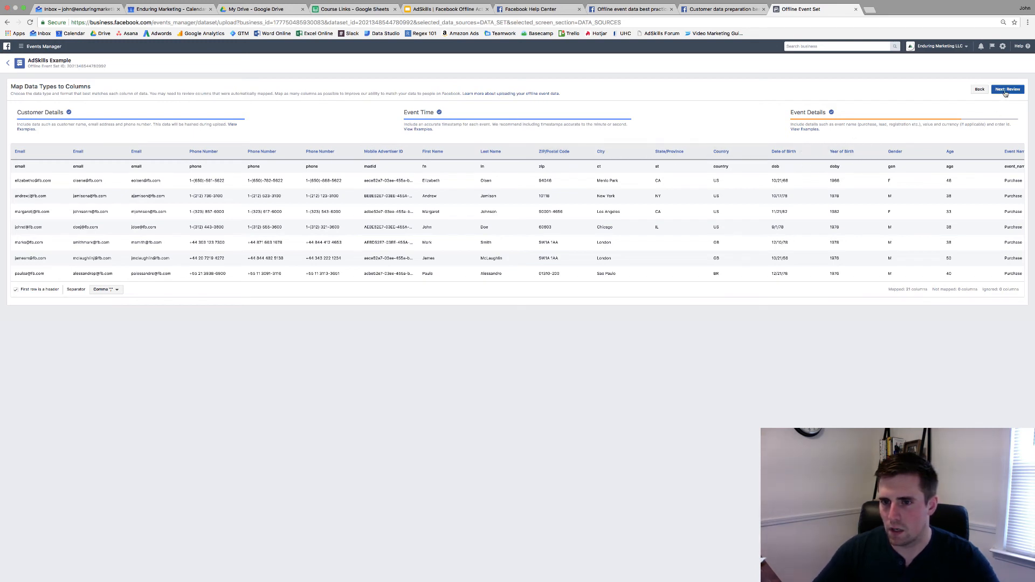
left_click(1008, 89)
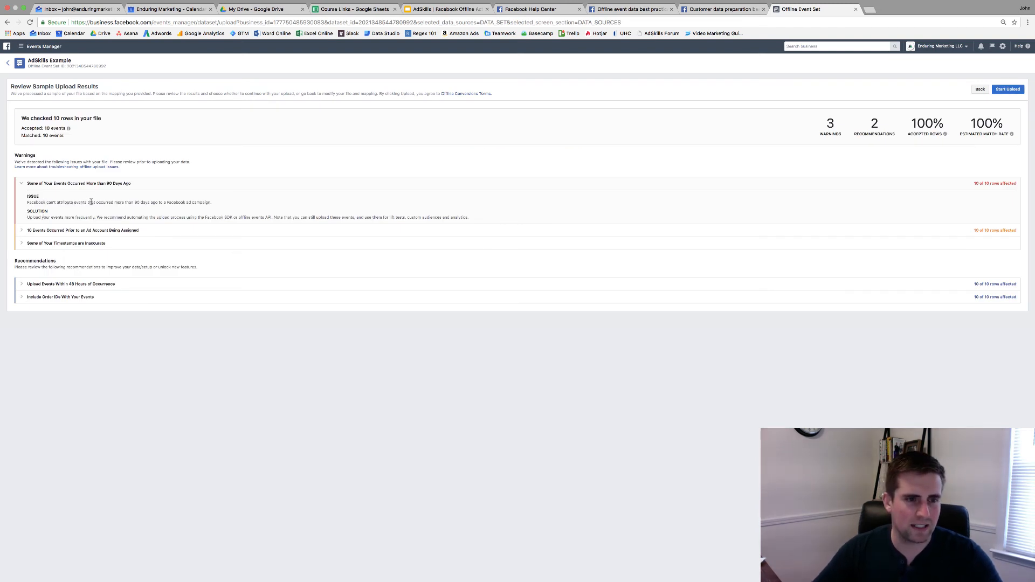
mouse_move(205, 212)
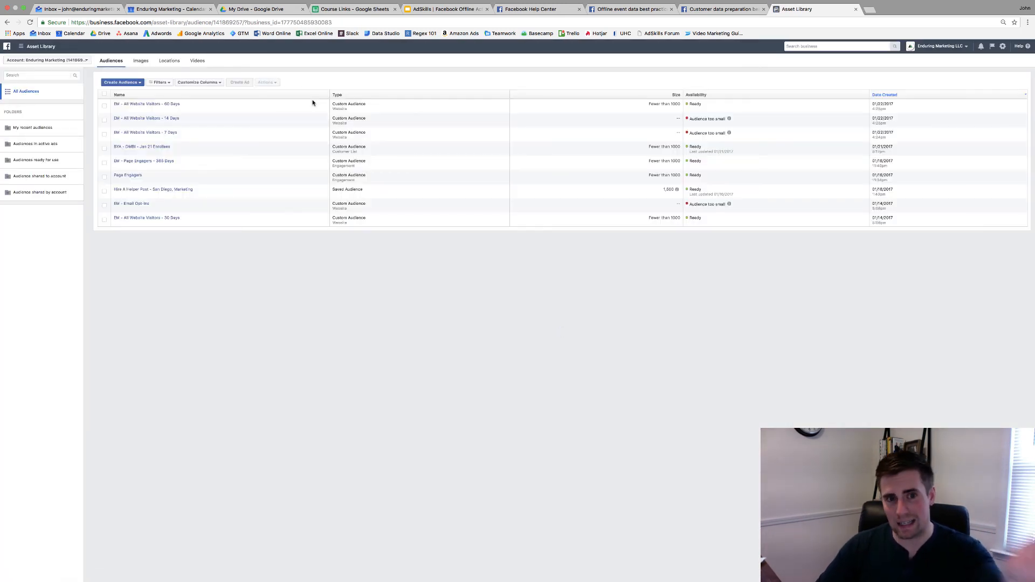
Step: Begin a Custom Audience based on Offline Activity via Create Audience
left_click(121, 82)
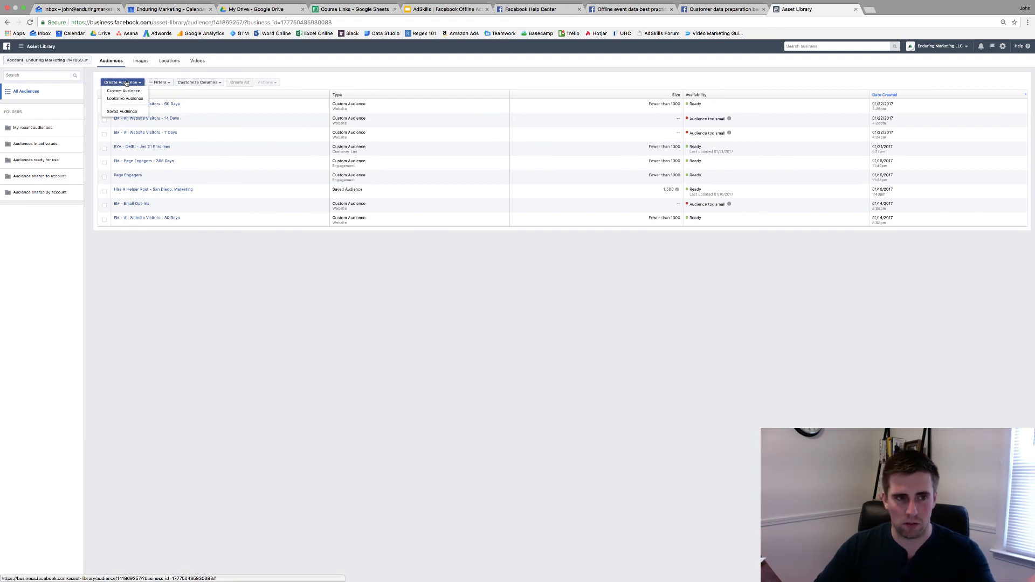
left_click(123, 90)
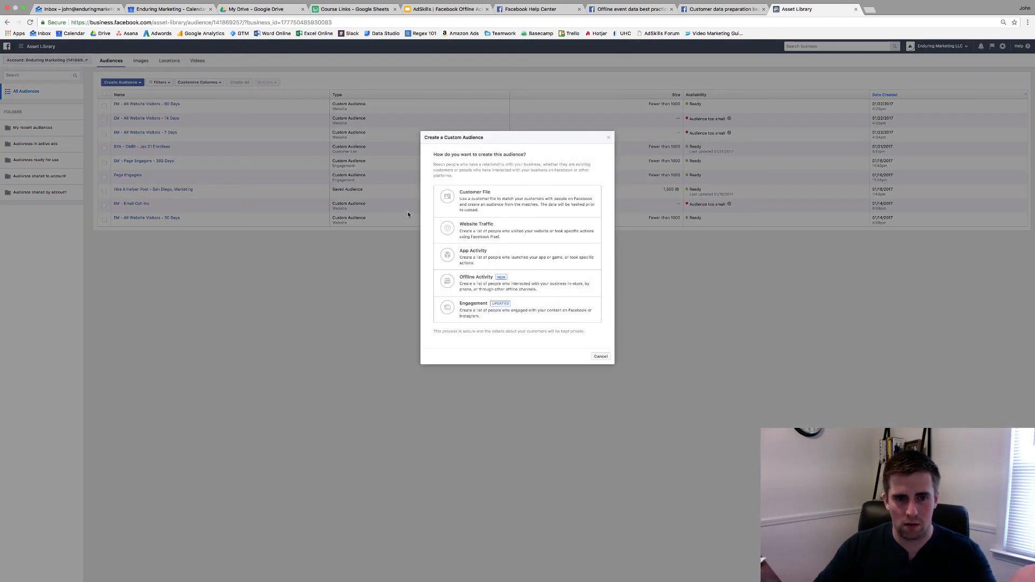
left_click(473, 303)
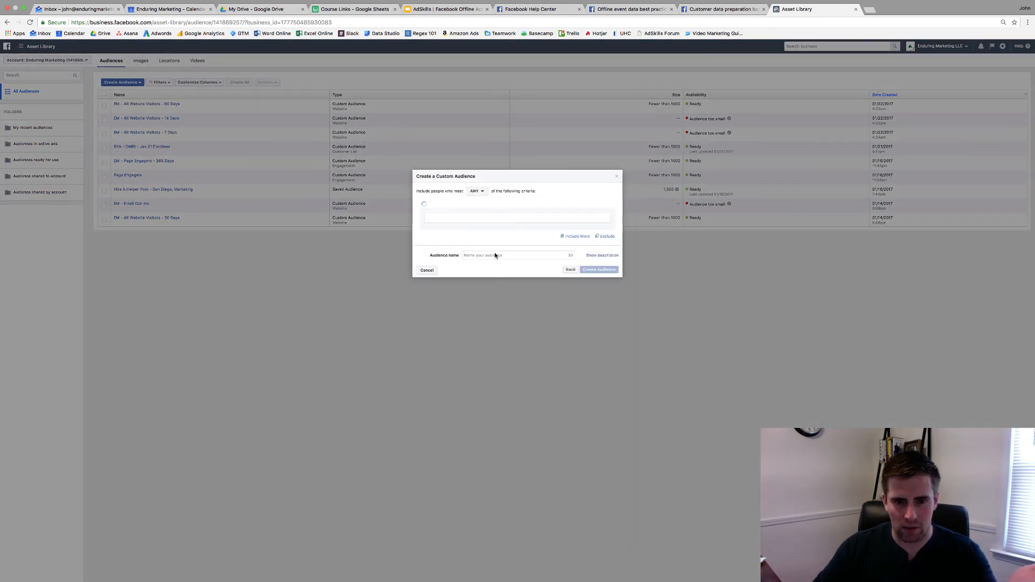
Step: Target AdSkills Example purchases within 90 days with purchase value greater than 10
left_click(424, 203)
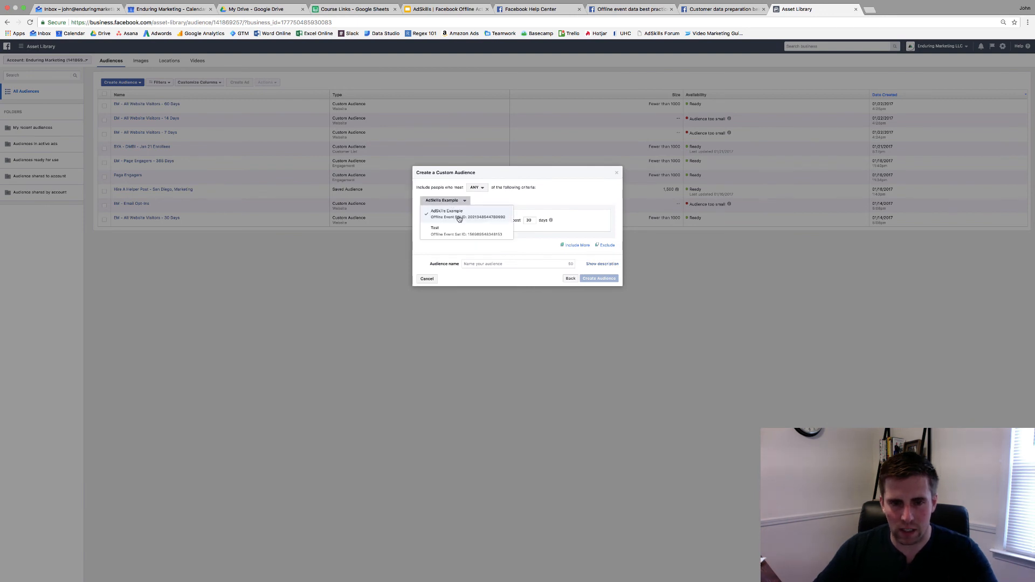
left_click(447, 210)
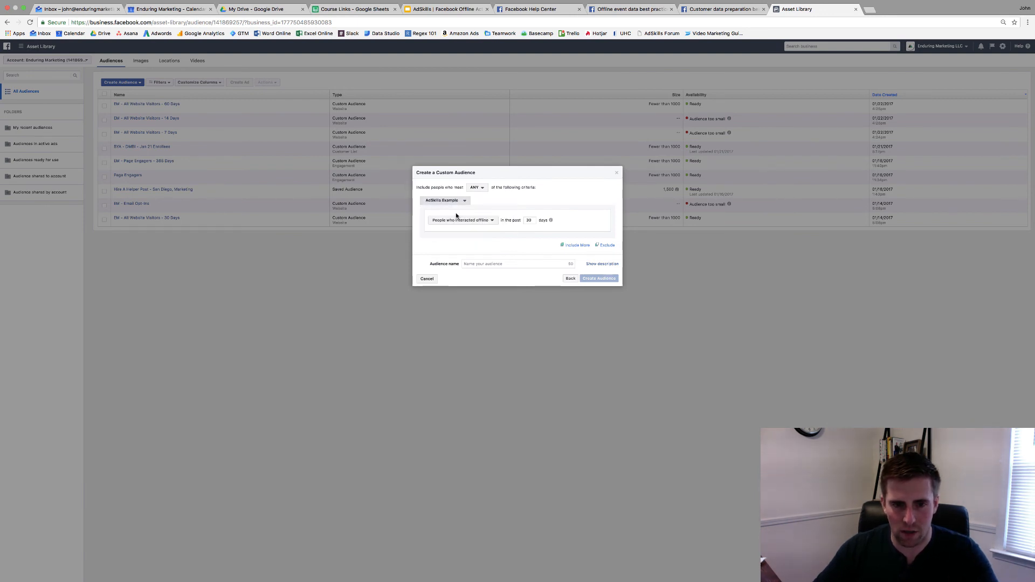
left_click(462, 220)
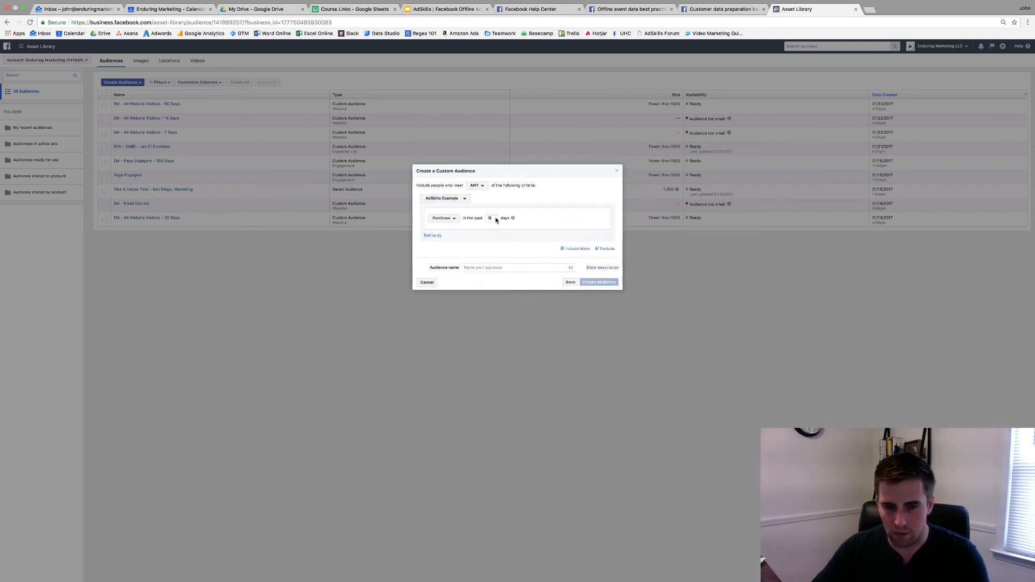
left_click(433, 236)
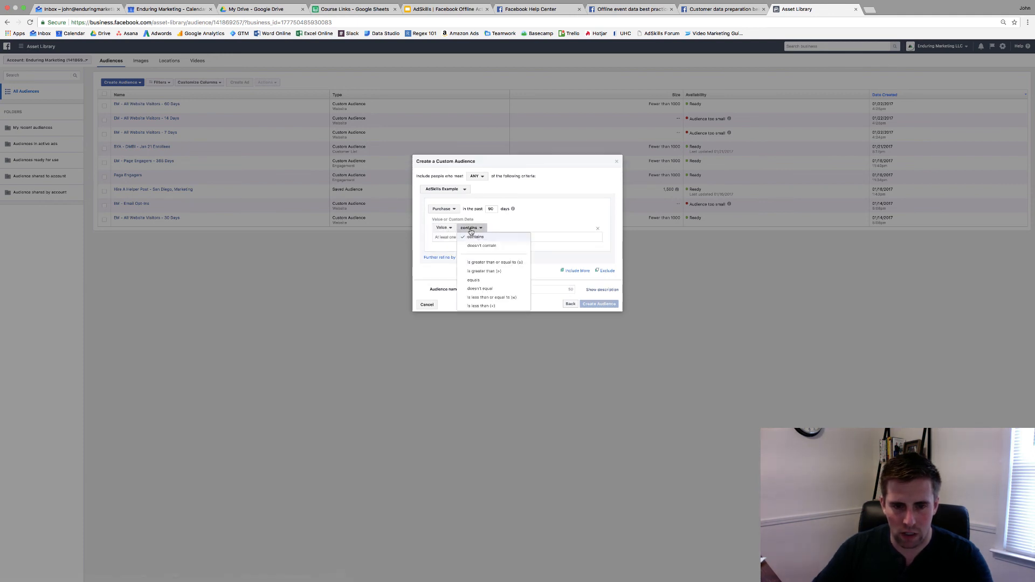
left_click(483, 271)
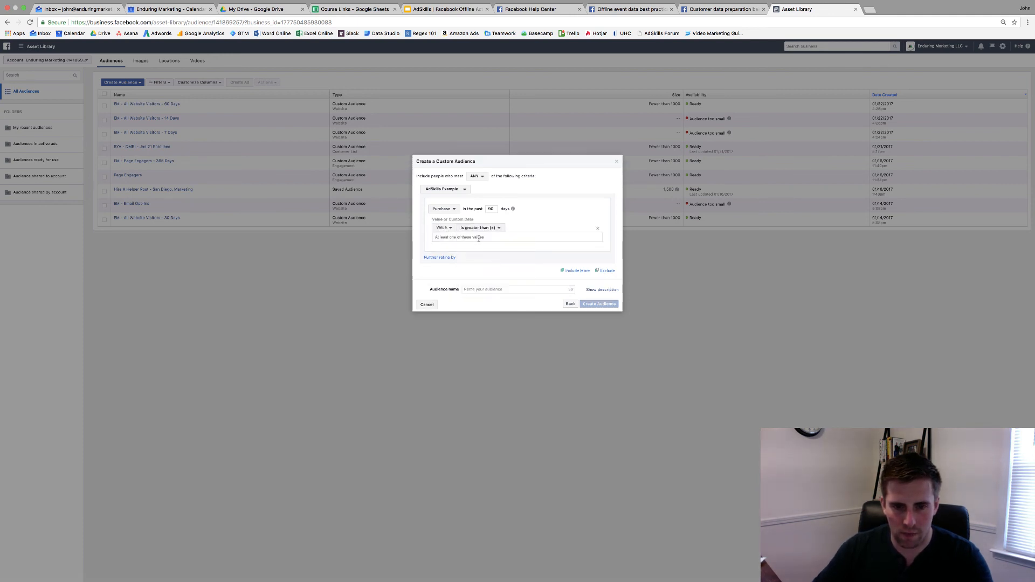
type("10")
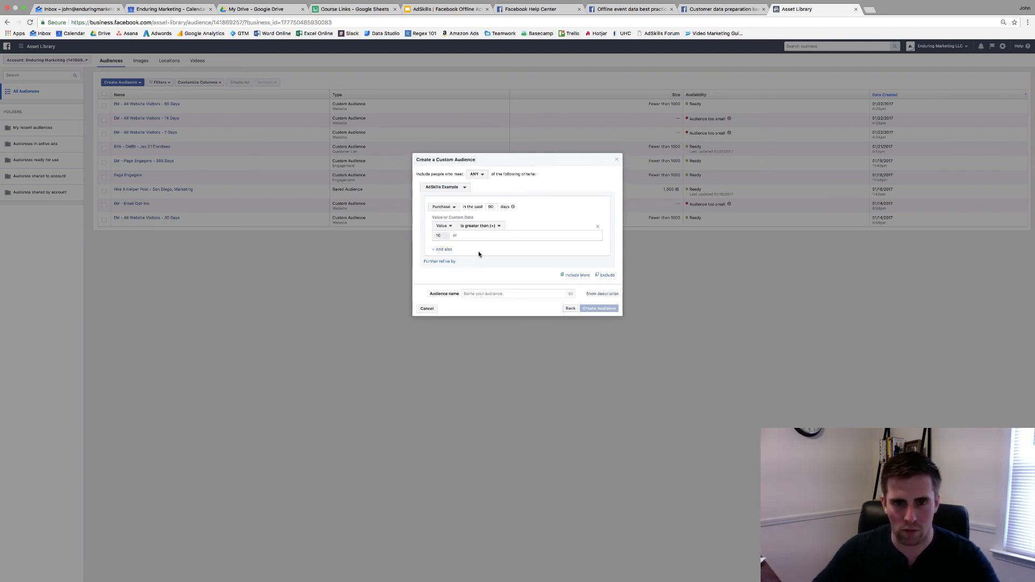
Step: Name the audience 'Offline Purchasers - >$10 - 90 Days' and create it
left_click(518, 293)
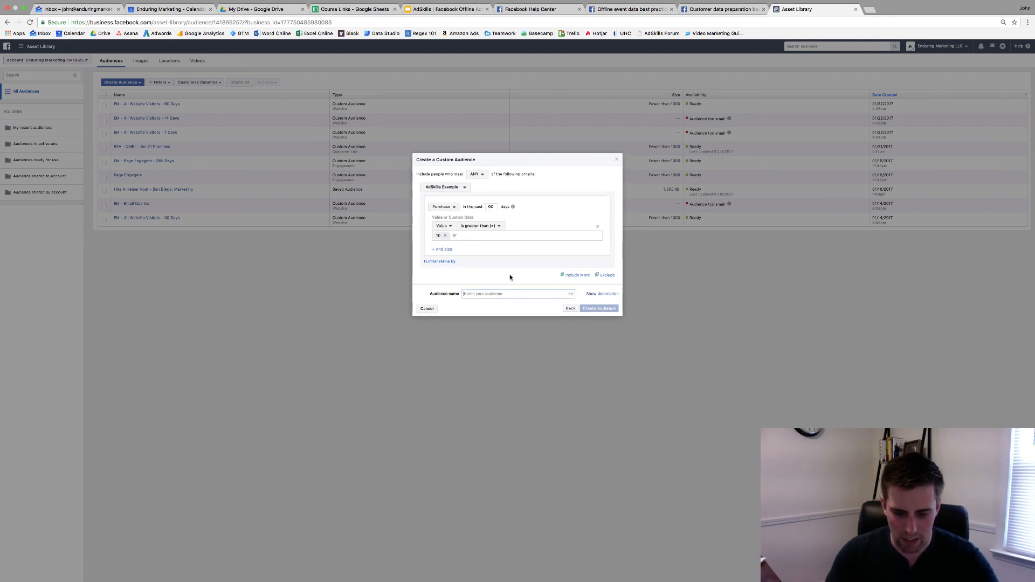
type("Offline Purchasers - >")
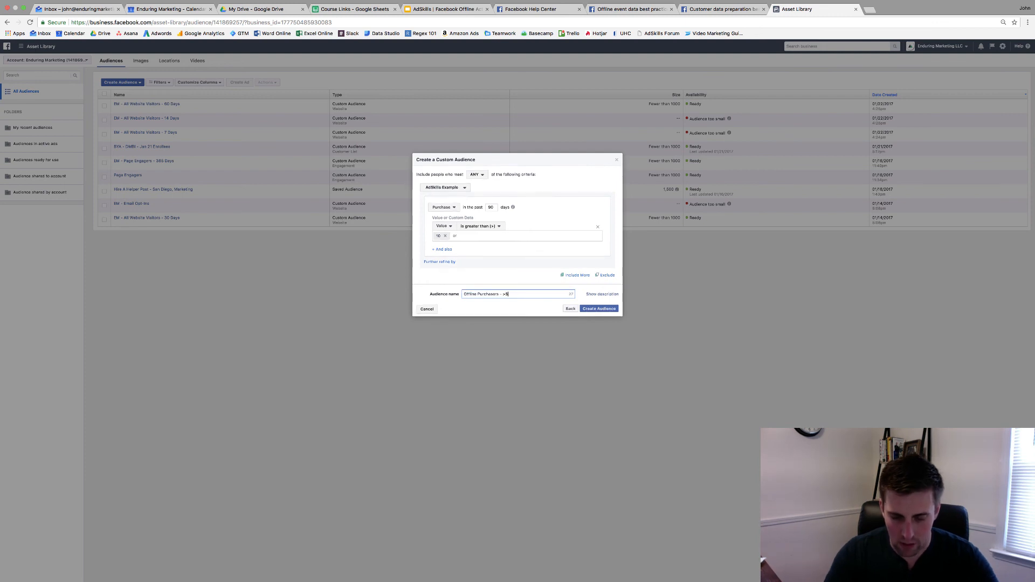
type("$10 - 90 Days")
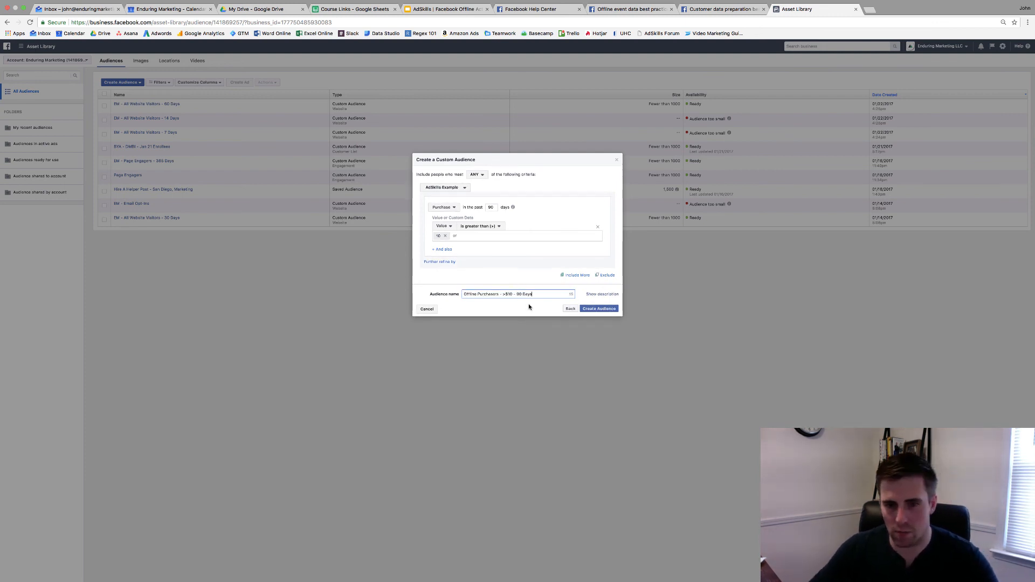
left_click(598, 309)
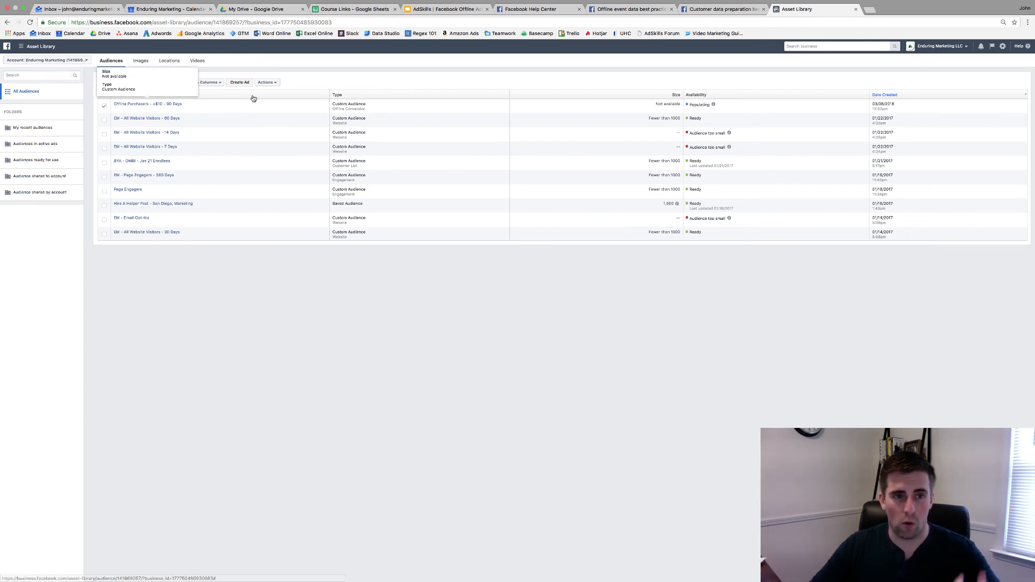
left_click(267, 82)
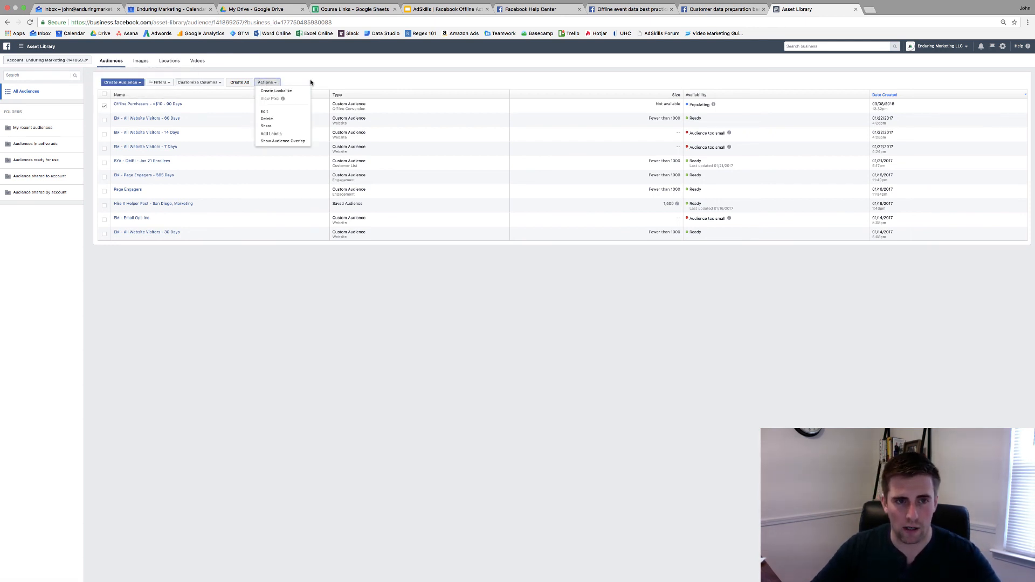